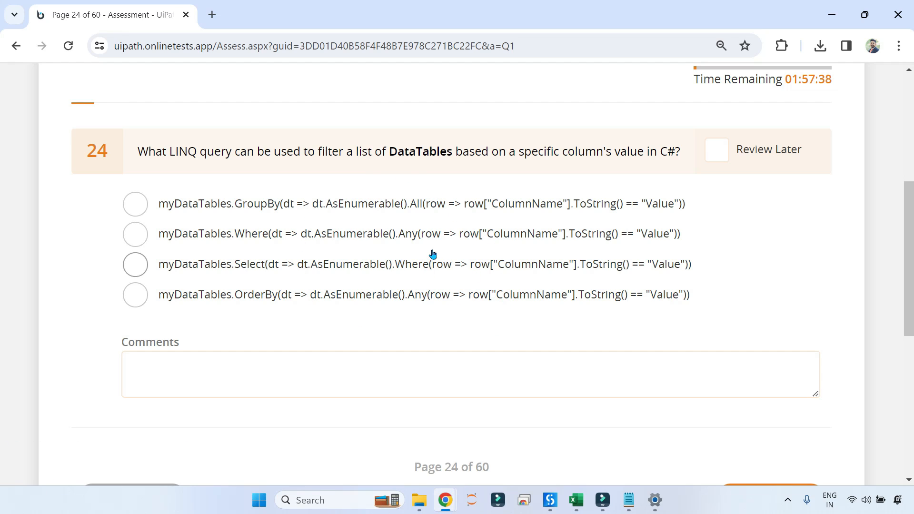
mouse_move(362, 163)
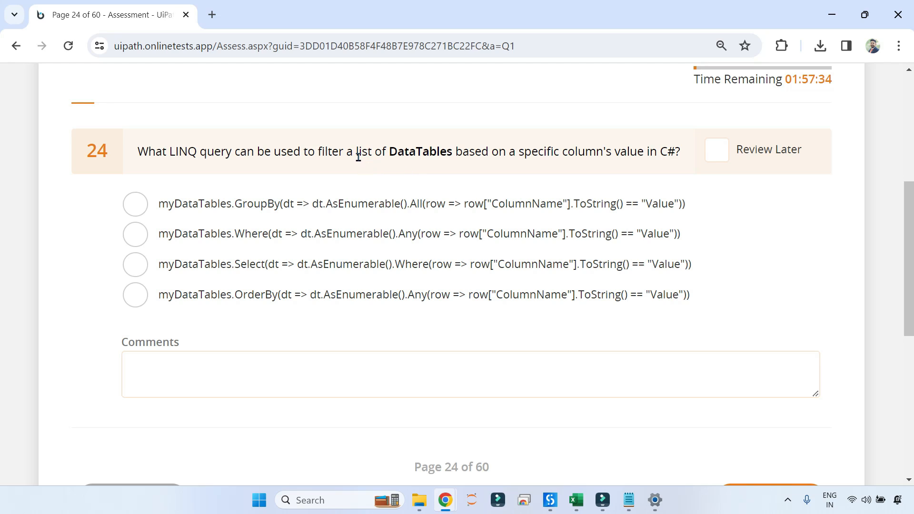
- Bring up the Q&A slide explaining question 24 with the GroupBy expression example
drag(356, 152, 431, 153)
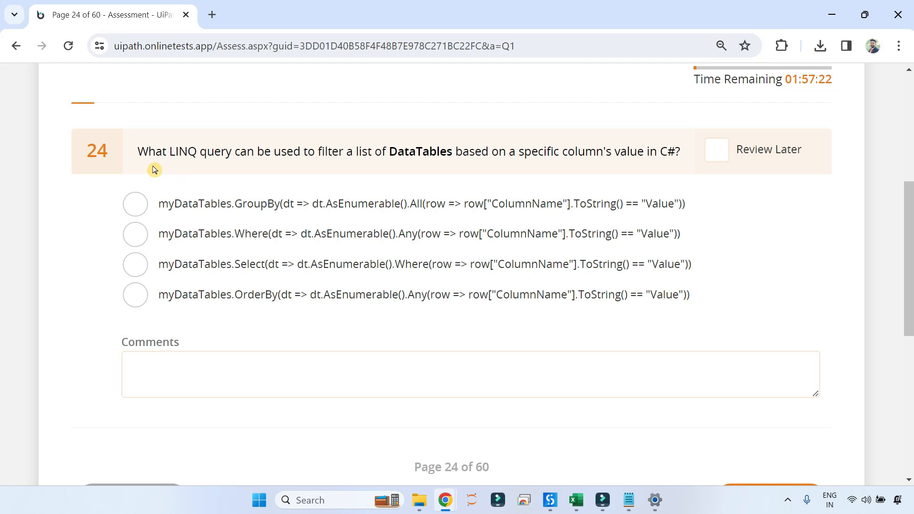
mouse_move(220, 164)
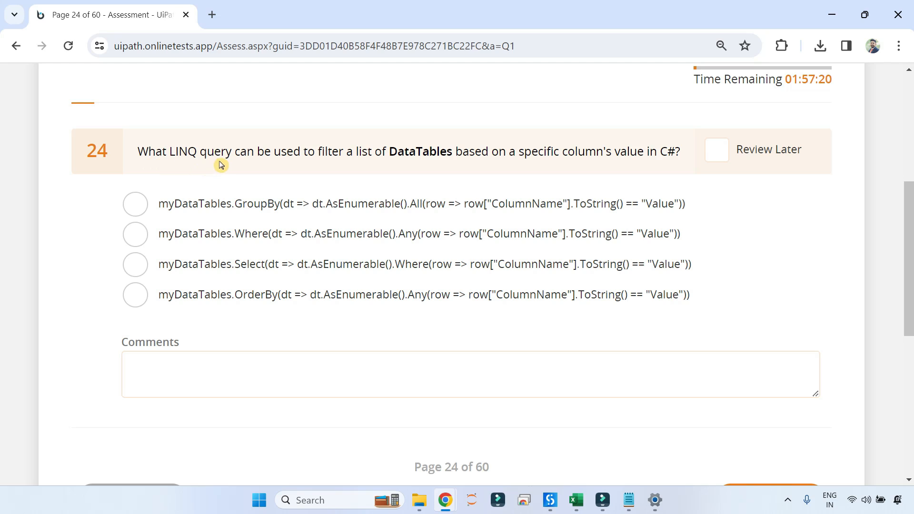
mouse_move(309, 164)
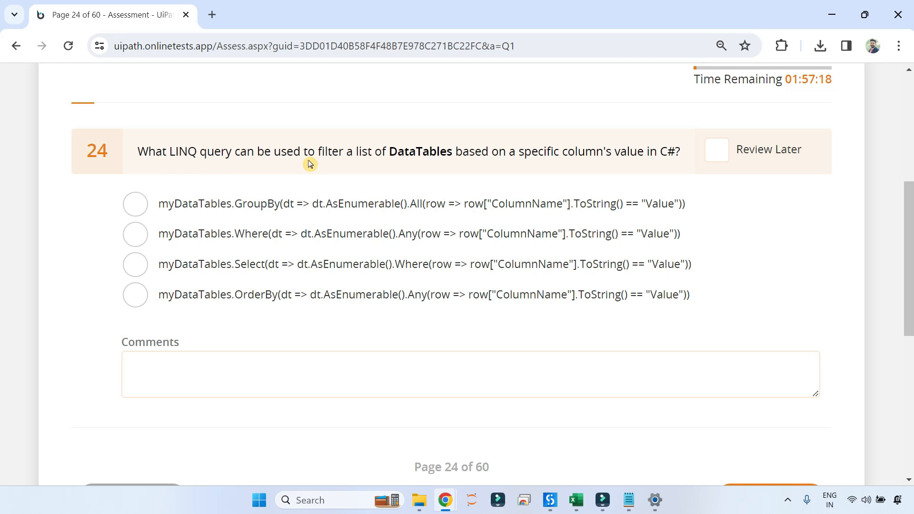
mouse_move(449, 156)
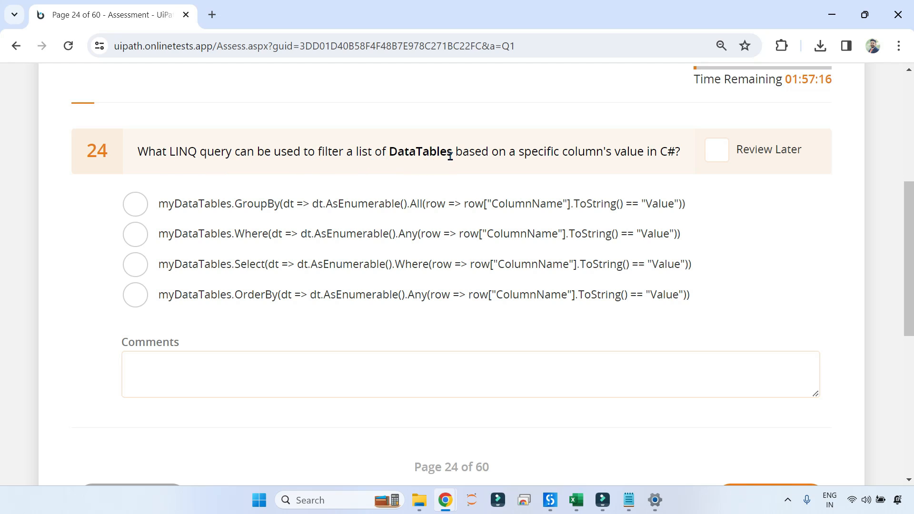
mouse_move(555, 172)
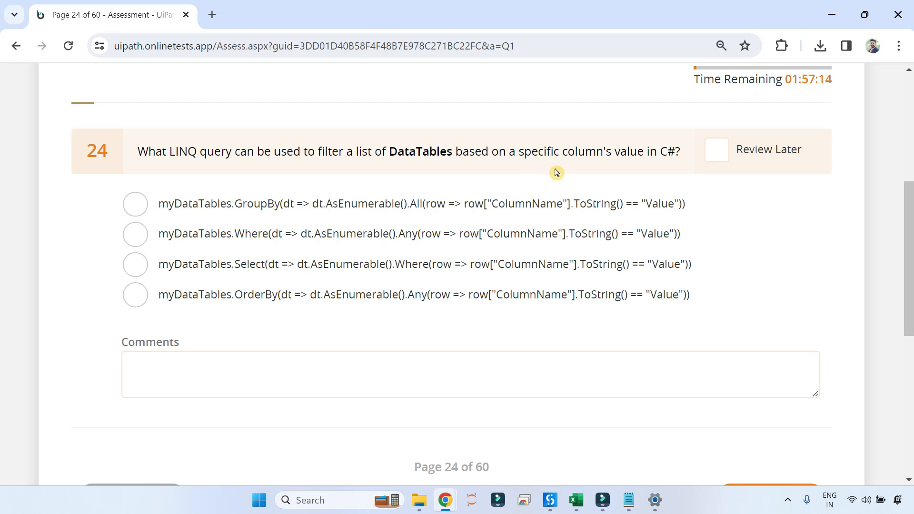
mouse_move(668, 167)
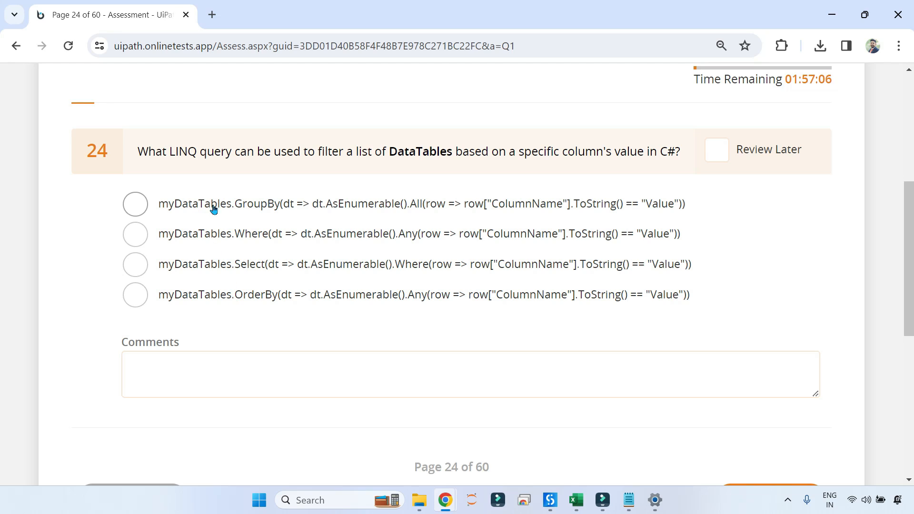
mouse_move(669, 203)
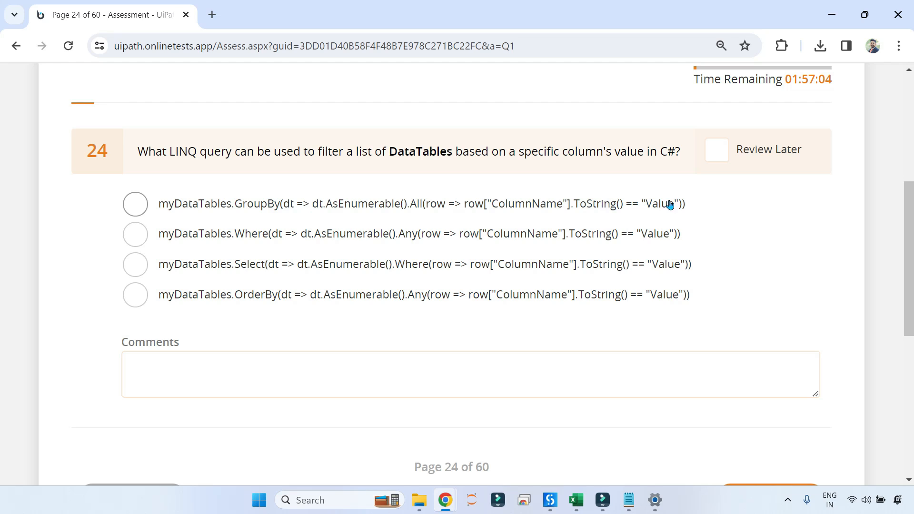
mouse_move(540, 241)
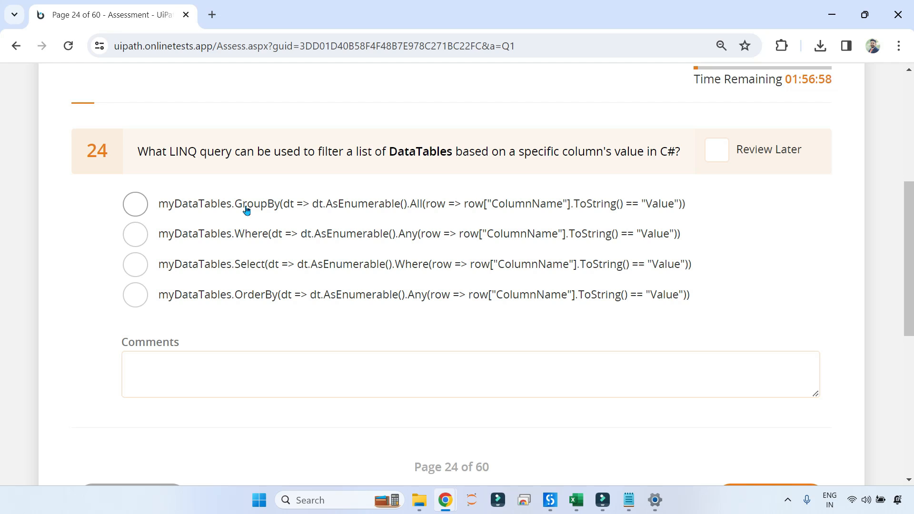
mouse_move(247, 211)
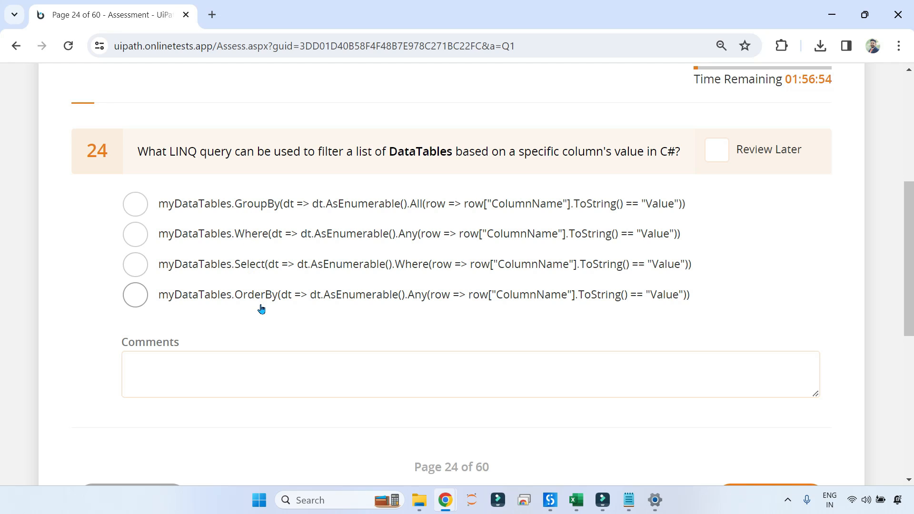
mouse_move(270, 219)
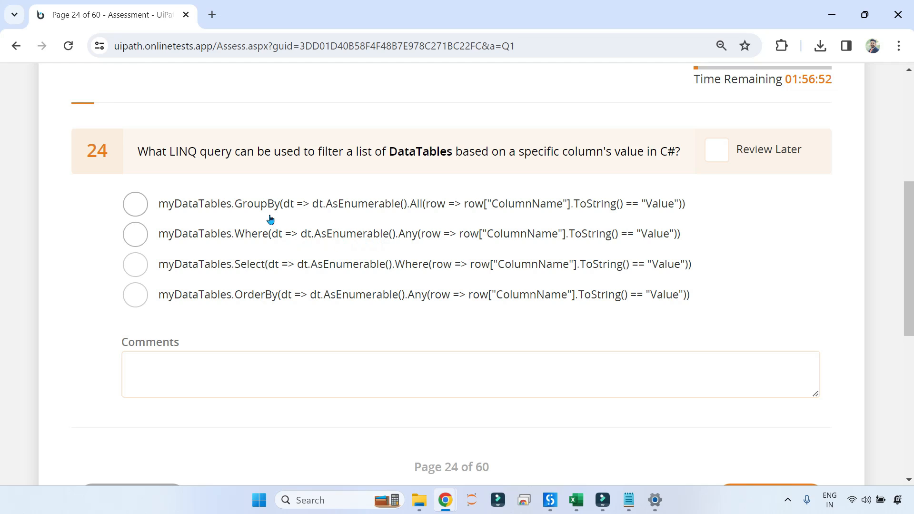
mouse_move(267, 216)
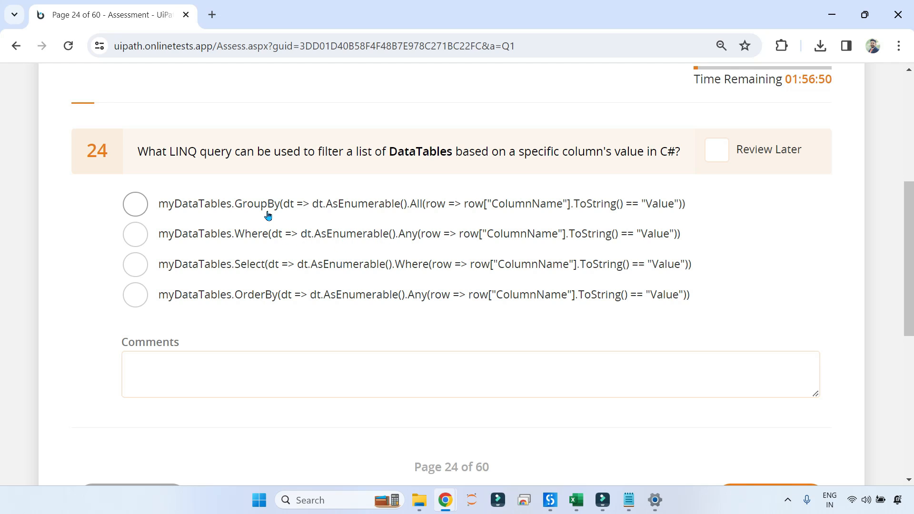
mouse_move(258, 223)
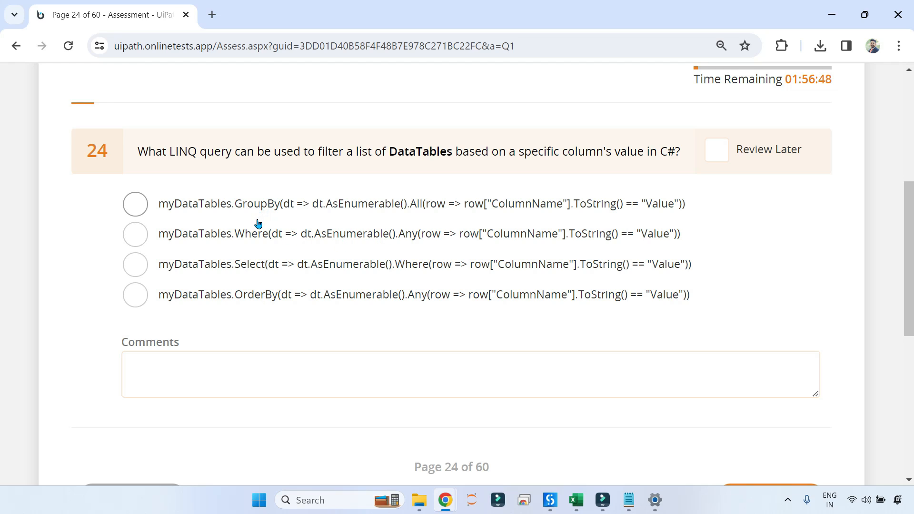
mouse_move(263, 191)
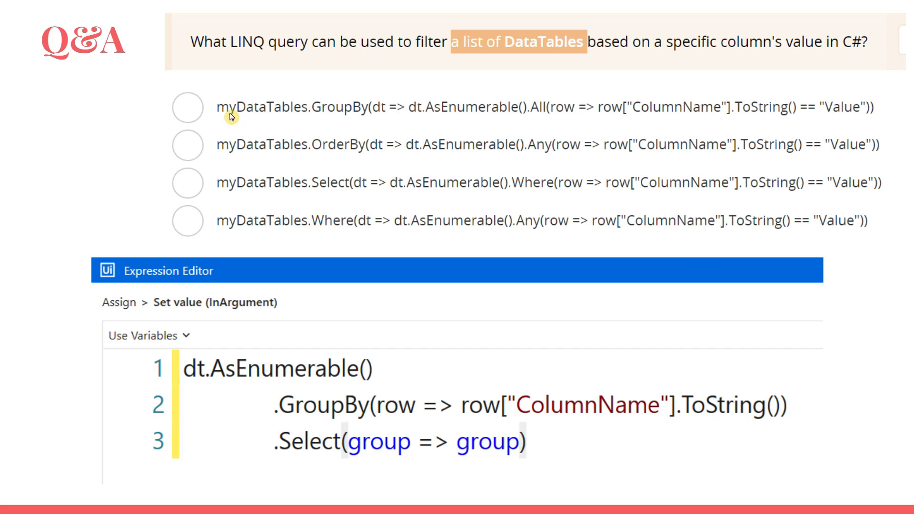
mouse_move(360, 117)
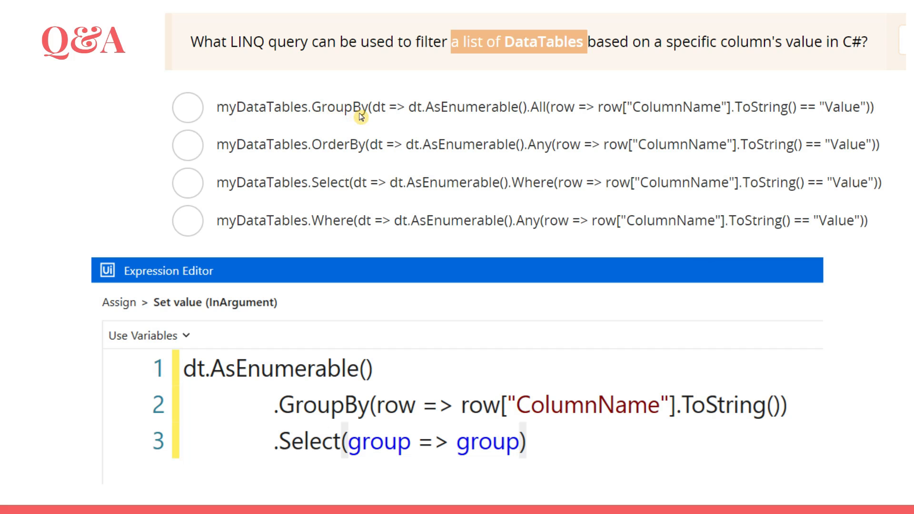
mouse_move(393, 118)
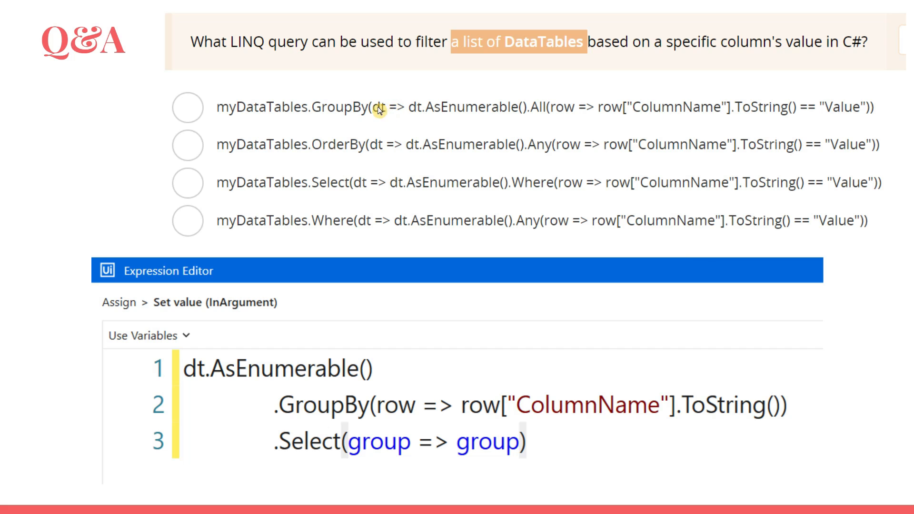
mouse_move(500, 120)
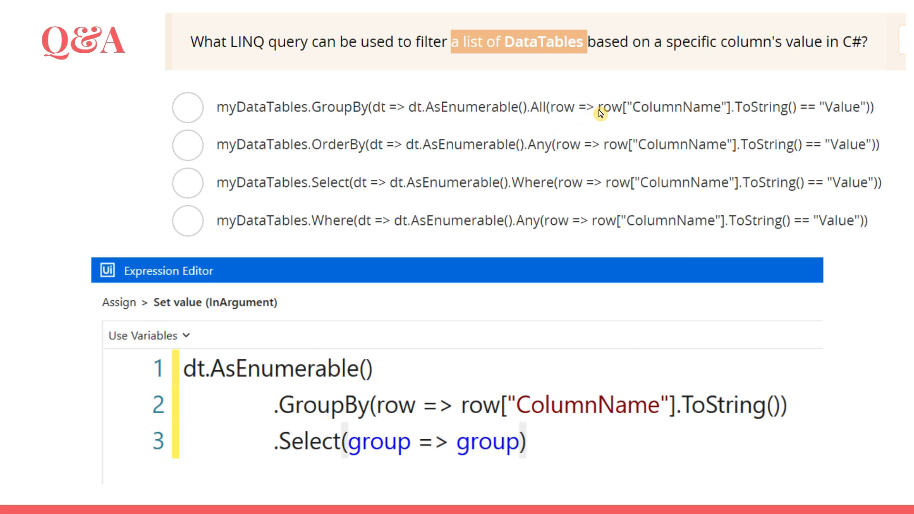
mouse_move(769, 116)
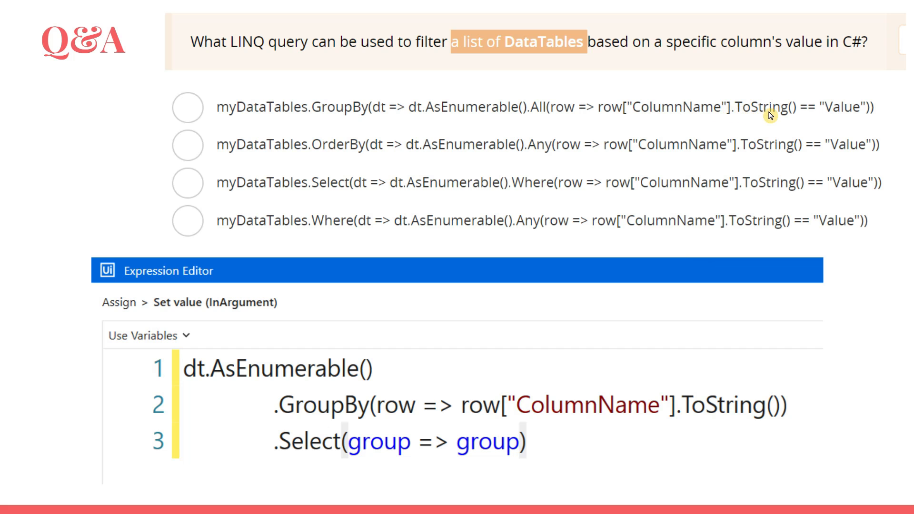
mouse_move(856, 118)
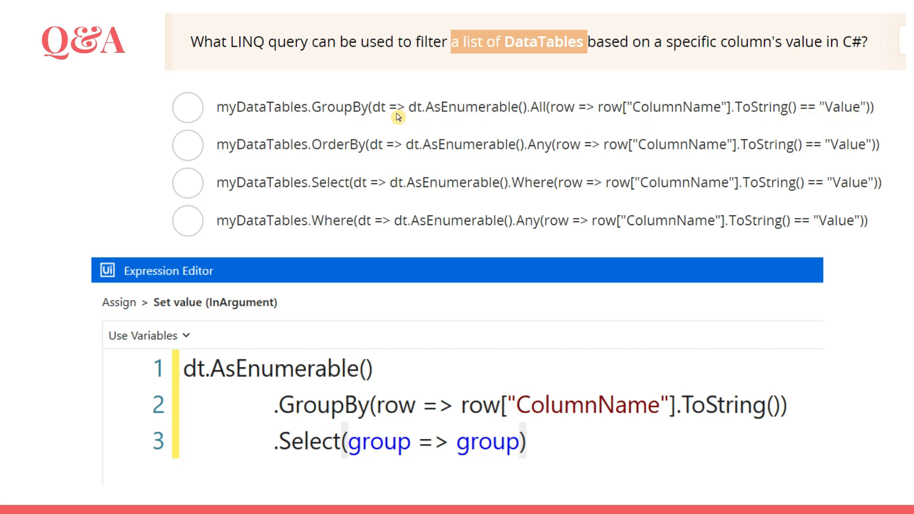
mouse_move(350, 416)
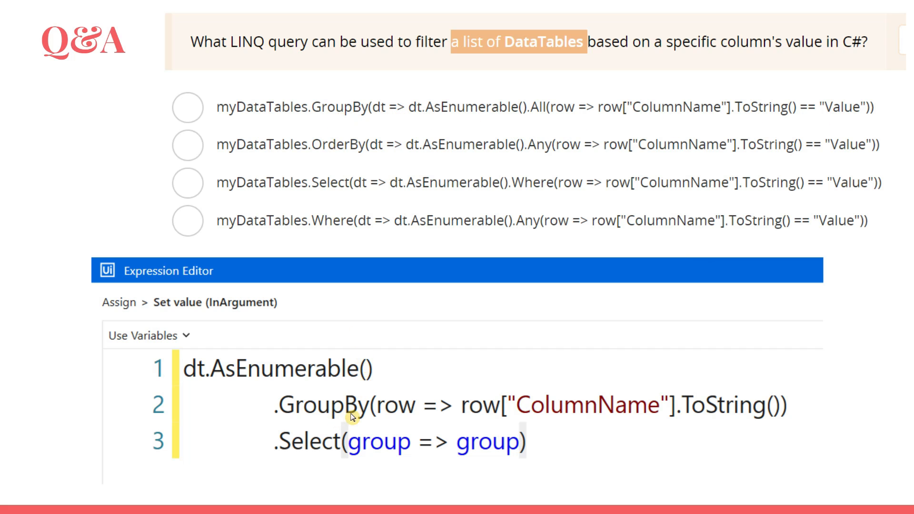
mouse_move(483, 412)
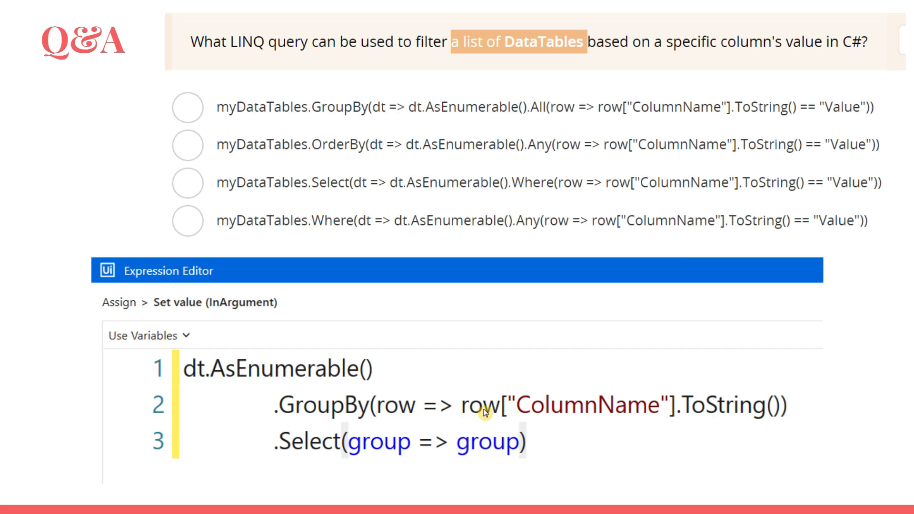
mouse_move(562, 404)
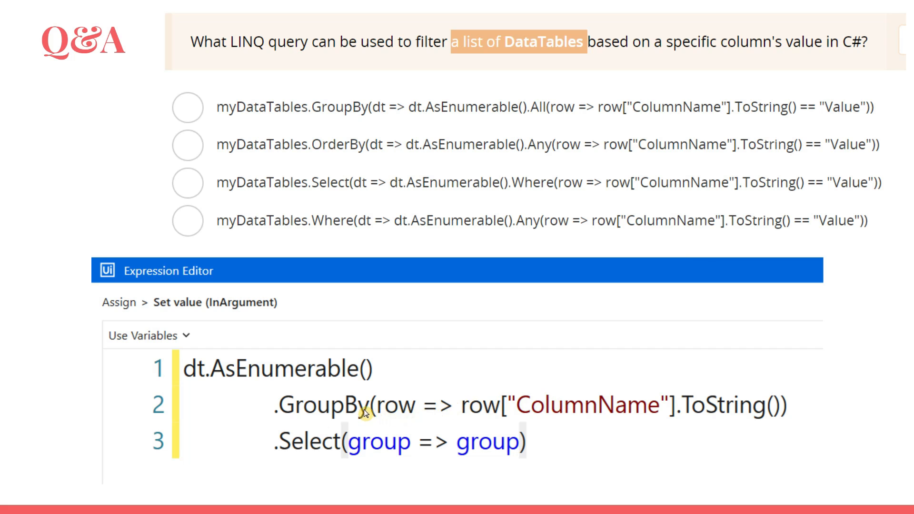
mouse_move(626, 420)
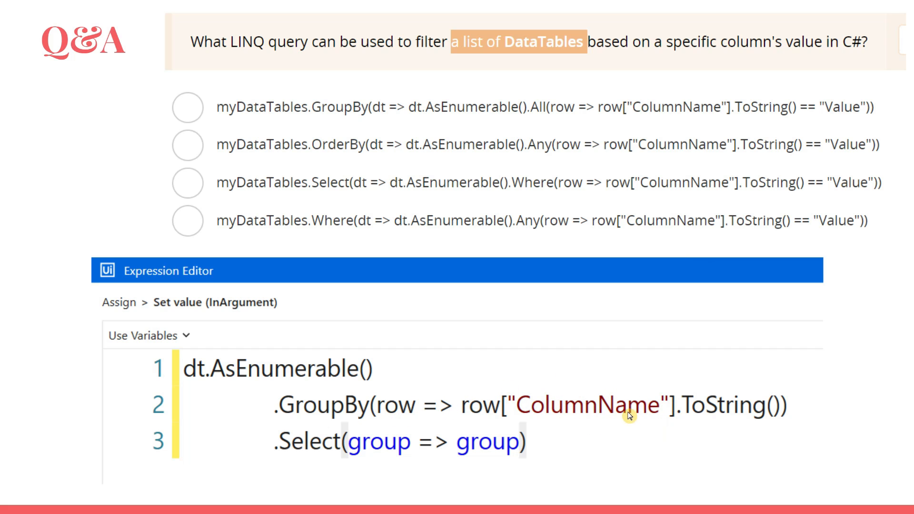
mouse_move(844, 126)
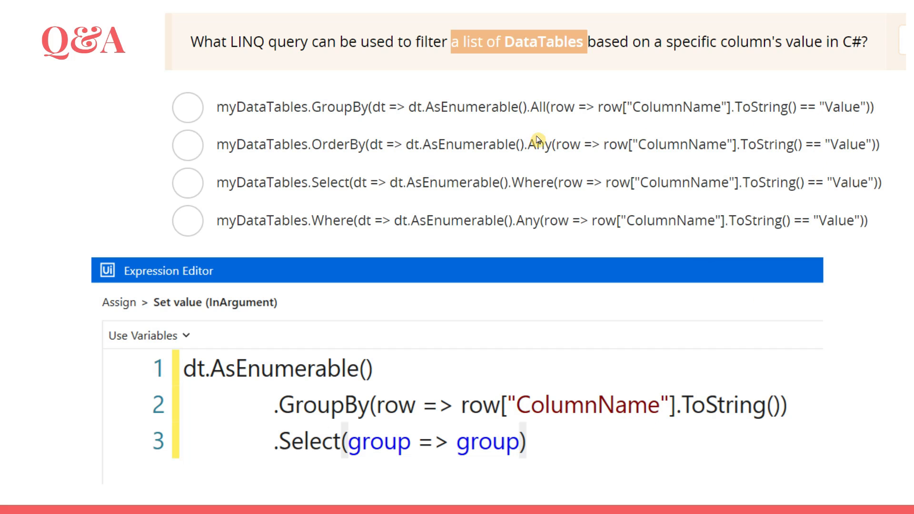
mouse_move(632, 412)
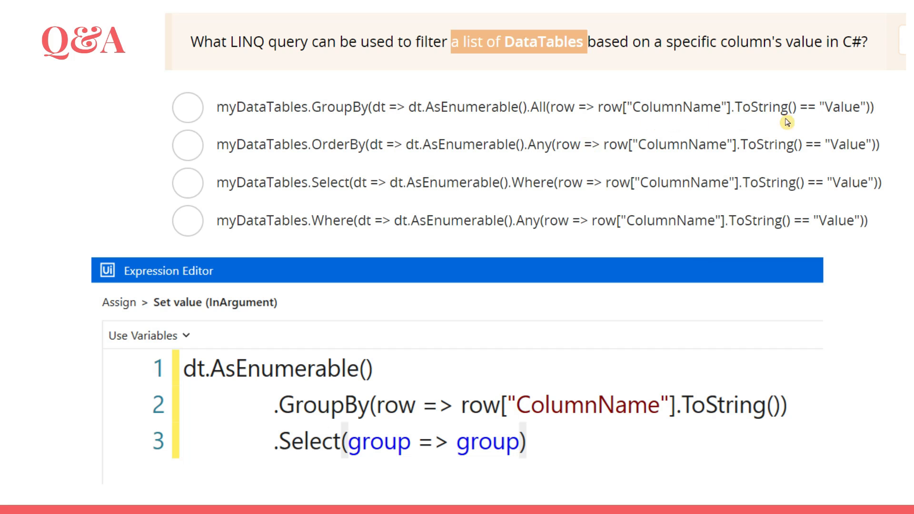
mouse_move(780, 98)
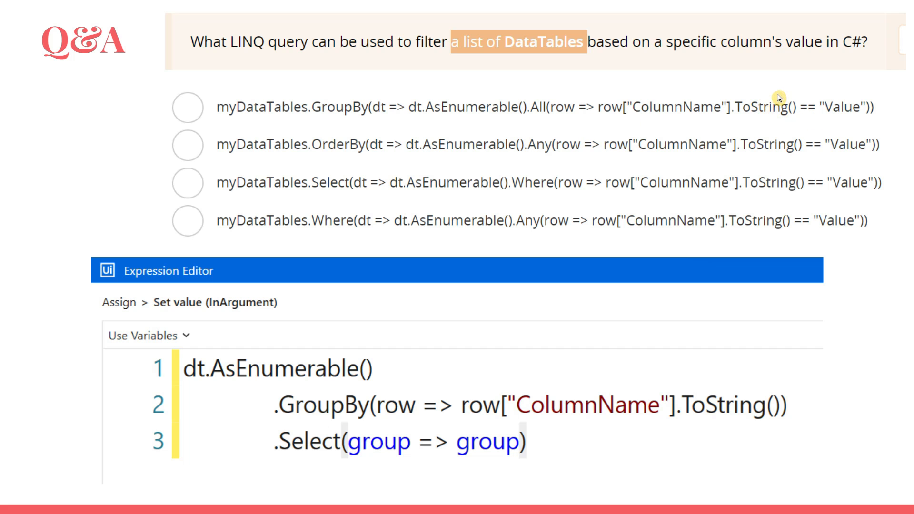
mouse_move(680, 384)
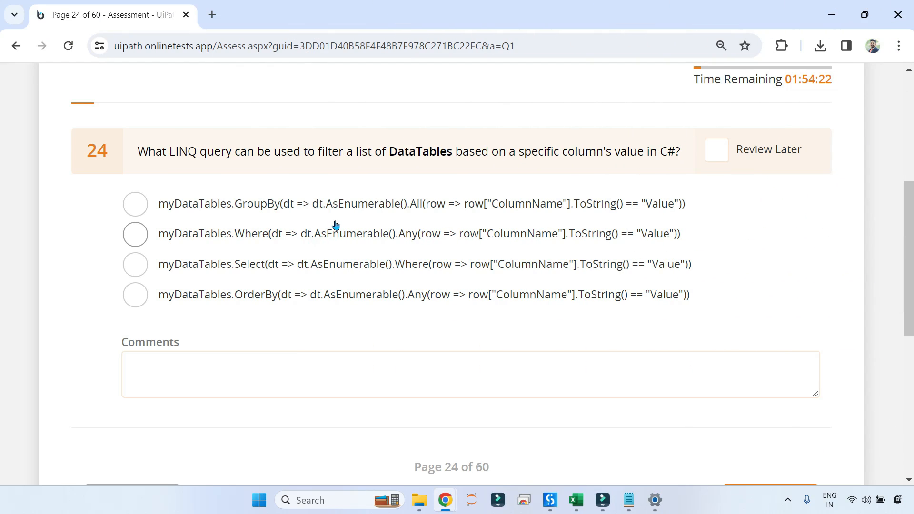
- Select the myDataTables.Where(dt => dt.AsEnumerable().Any(...)) option as the answer
click(135, 234)
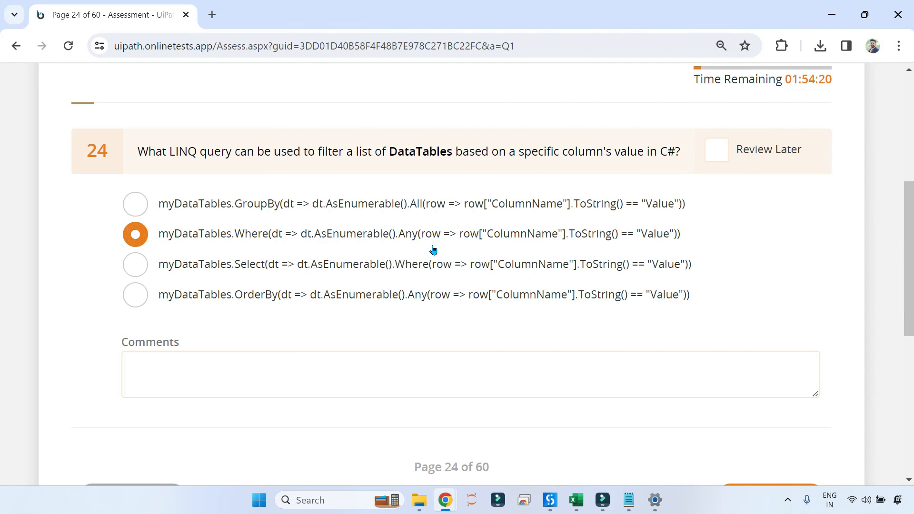
mouse_move(439, 250)
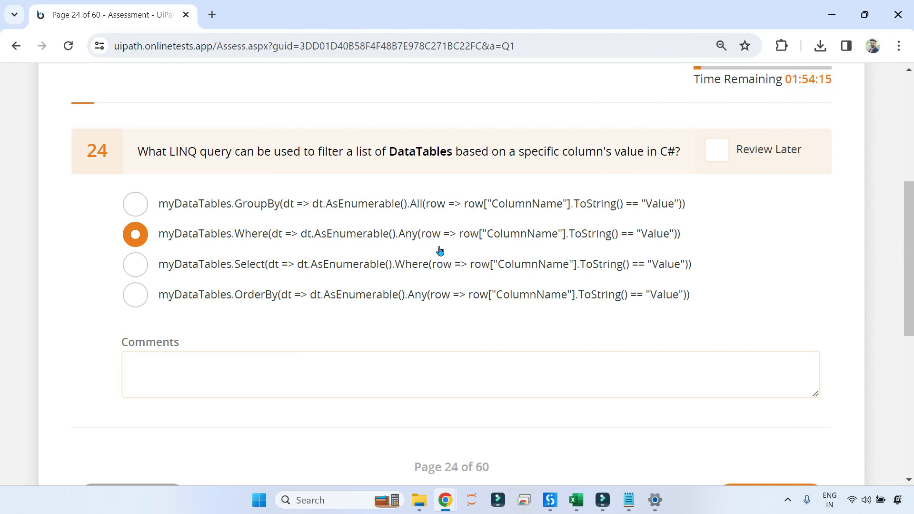